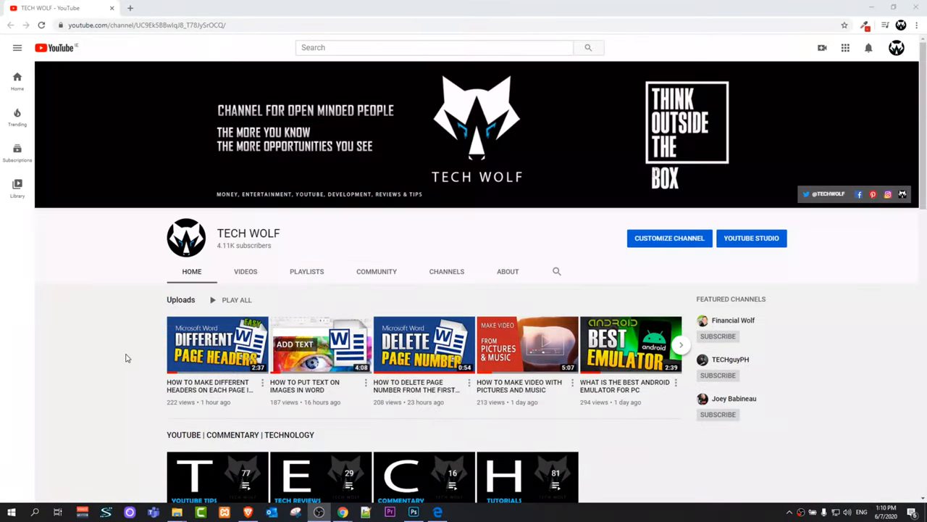
Search 'wo' in Windows Start and launch Microsoft Word.
left_click(10, 513)
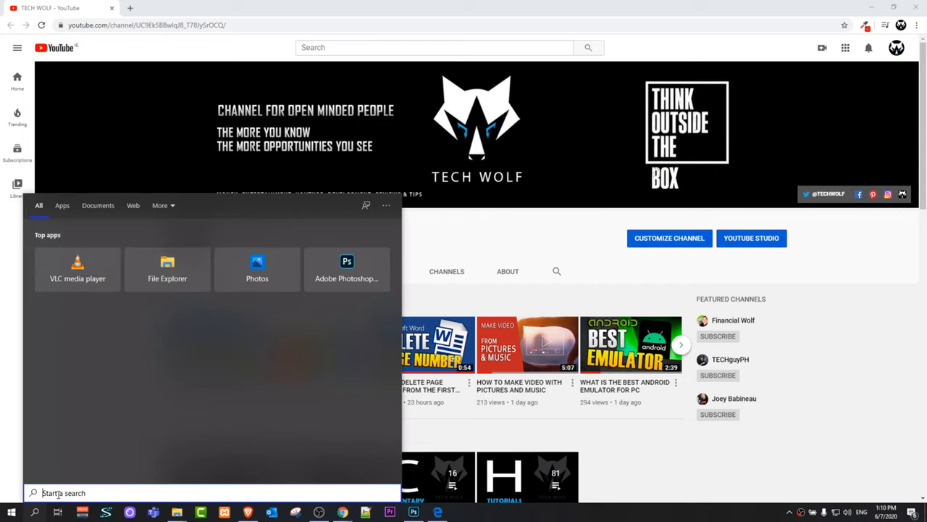
type("wo")
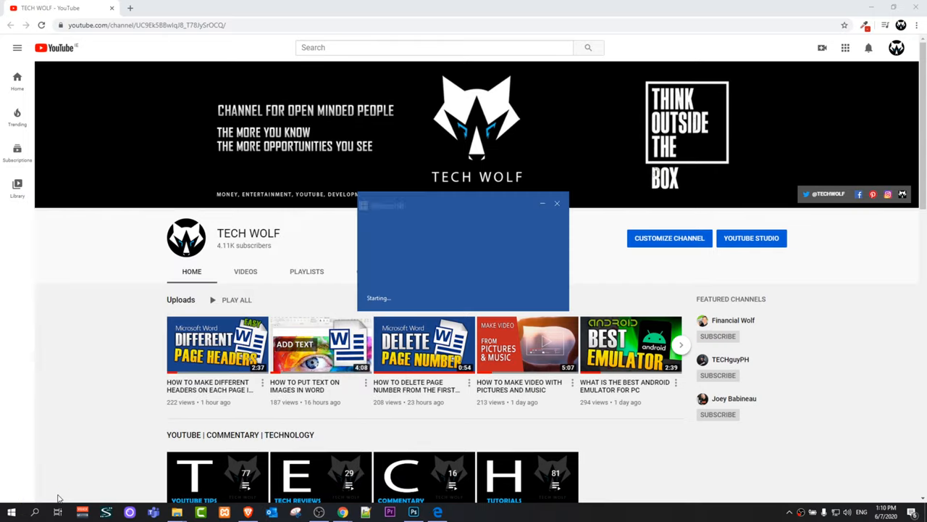
Create a blank Word document and bring up the Insert commands.
left_click(460, 512)
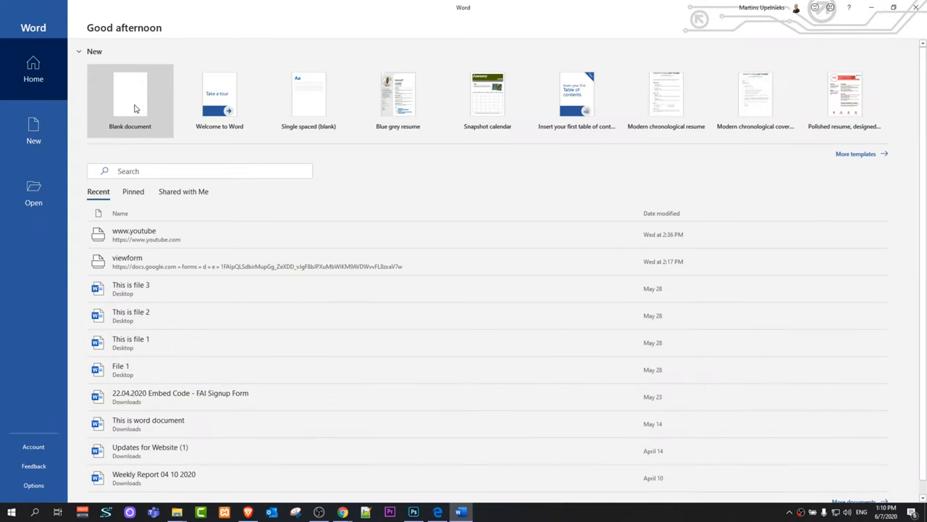
left_click(130, 94)
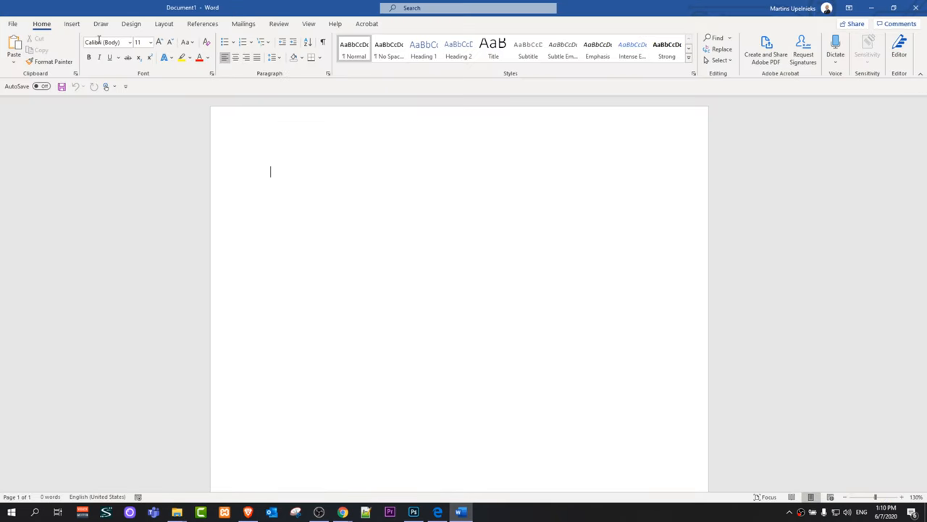
left_click(71, 24)
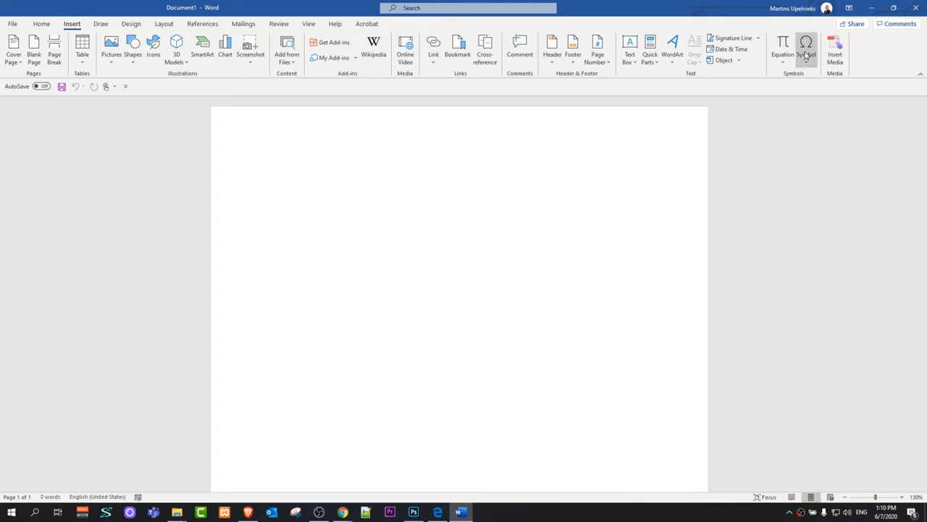
mouse_move(806, 50)
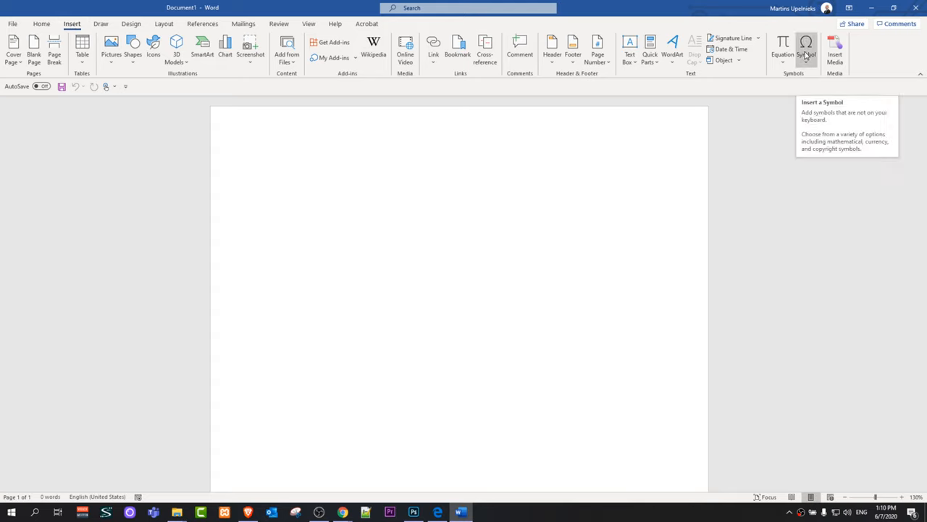
Open More Symbols and switch the symbol font to Wingdings.
left_click(807, 51)
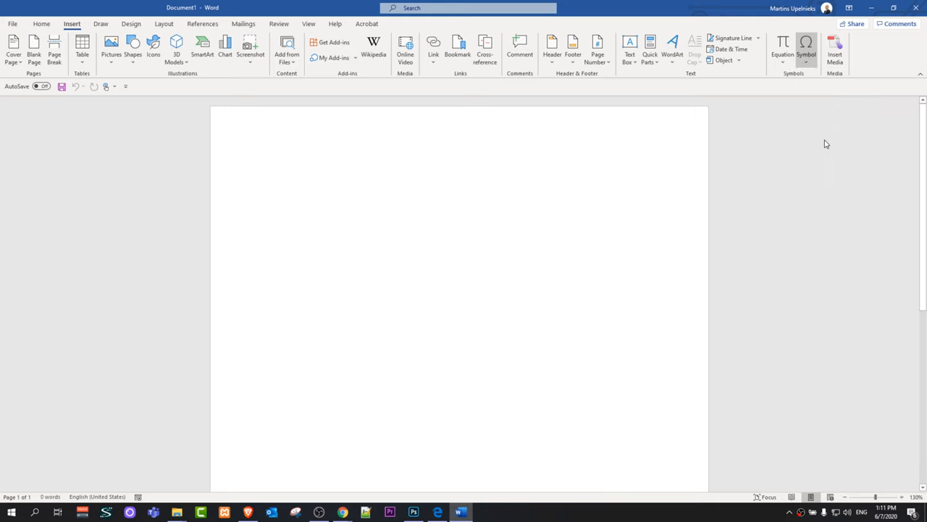
left_click(806, 50)
type("Wingdings")
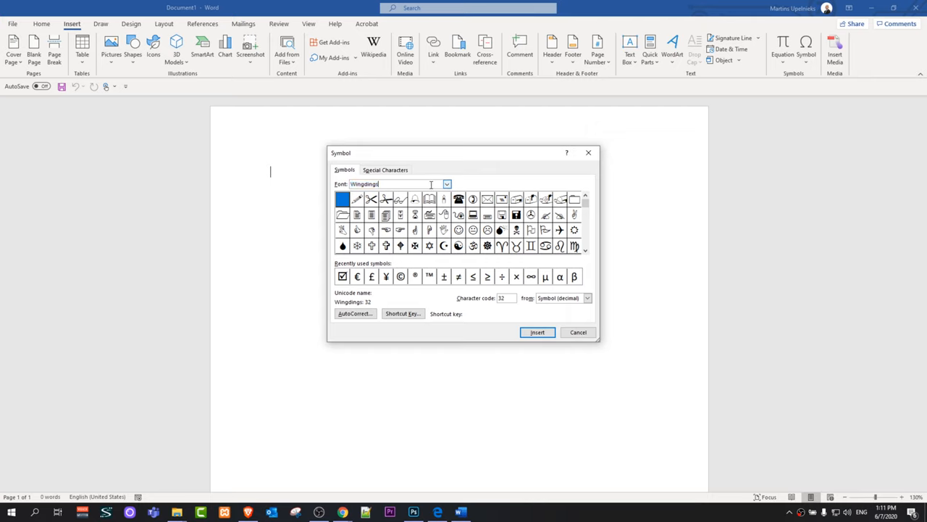
left_click(447, 184)
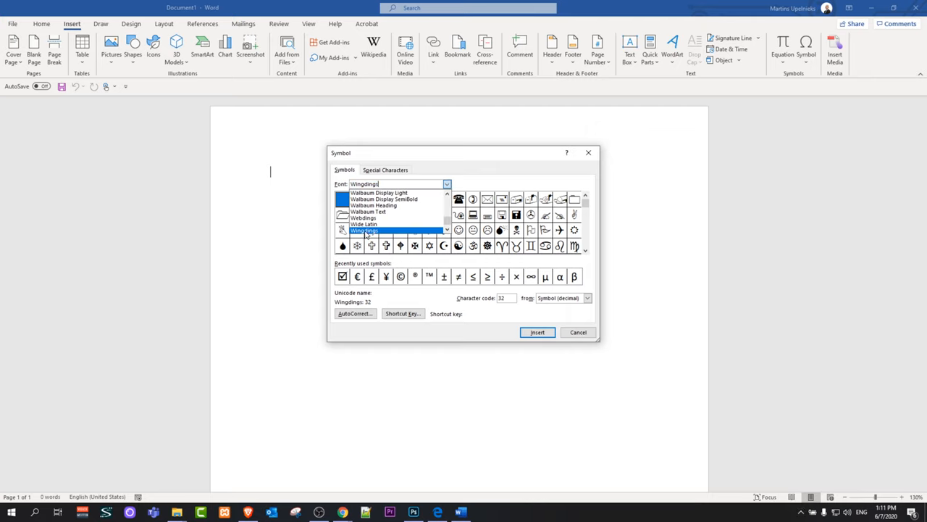
left_click(364, 230)
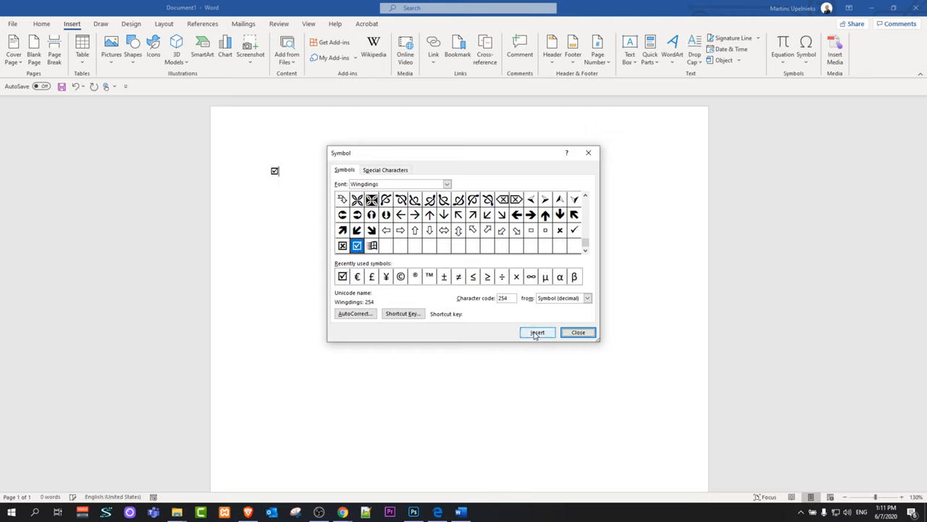
Insert the Wingdings checked box several more times, then close the Symbol dialog.
left_click(538, 332)
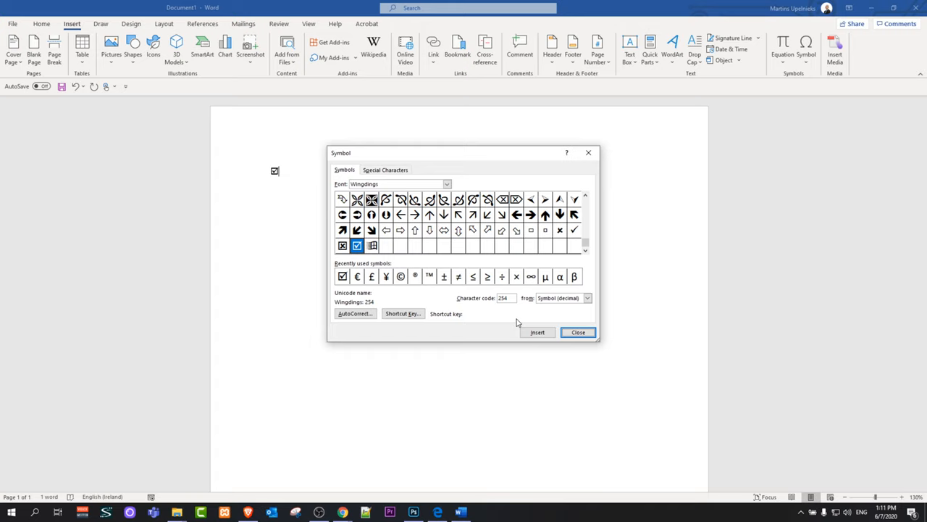
left_click(537, 332)
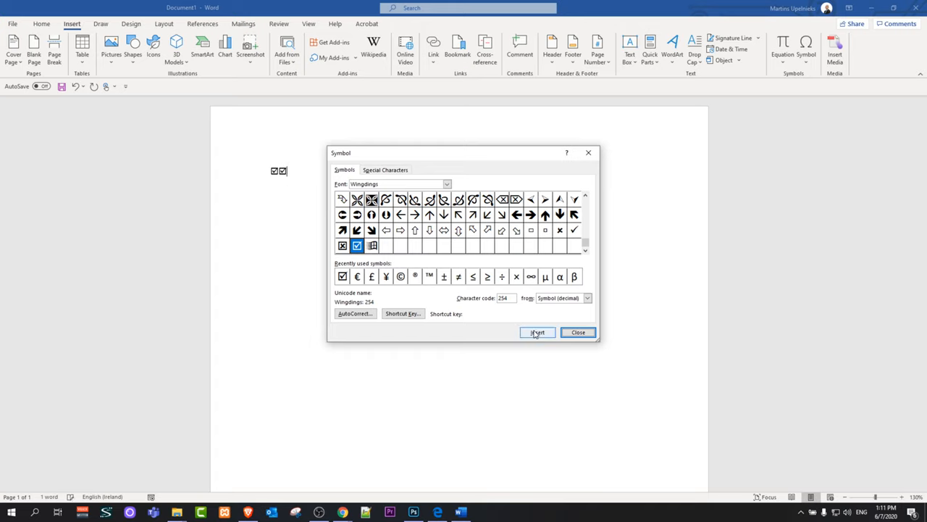
left_click(538, 332)
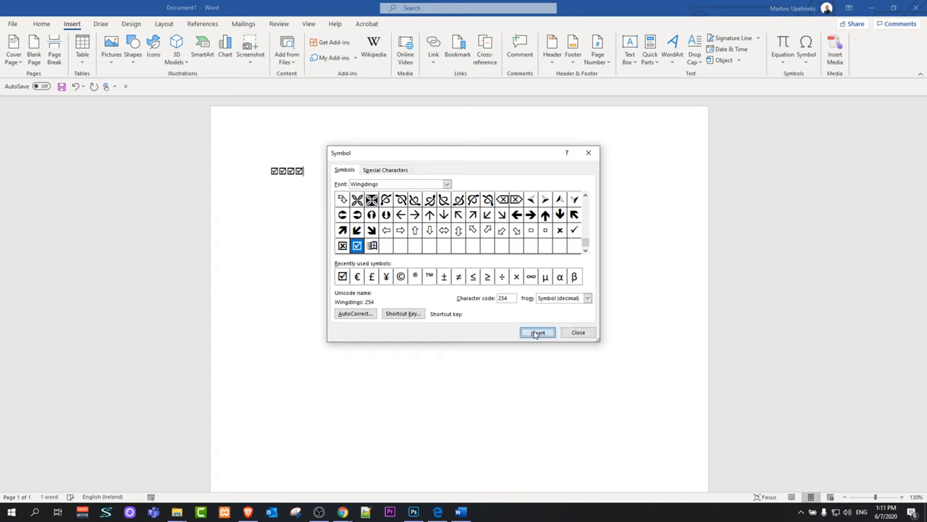
left_click(538, 332)
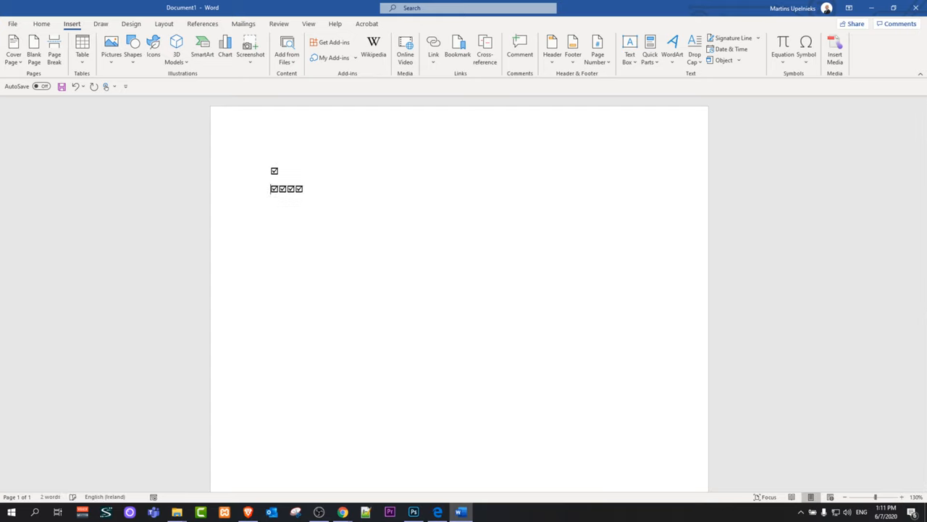
Set the top ticked box to 36 point and light green, then deselect it.
left_click(275, 171)
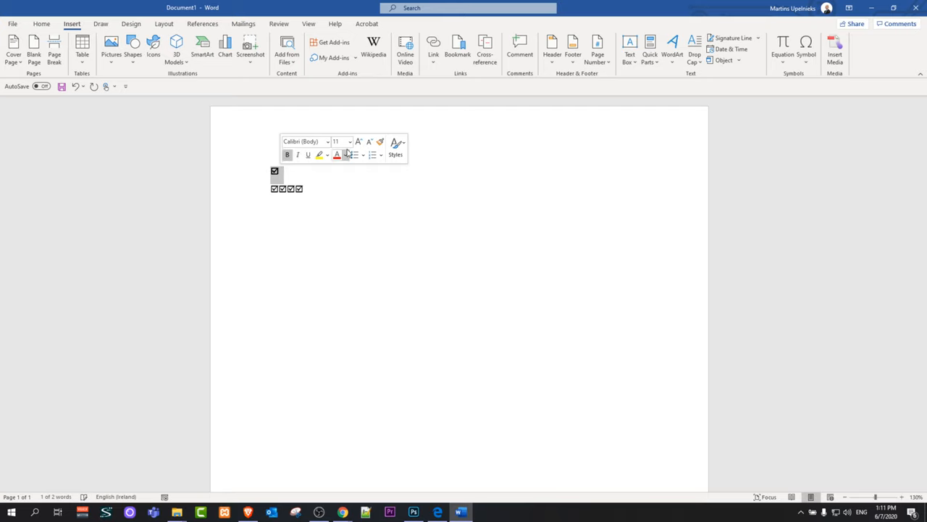
left_click(349, 142)
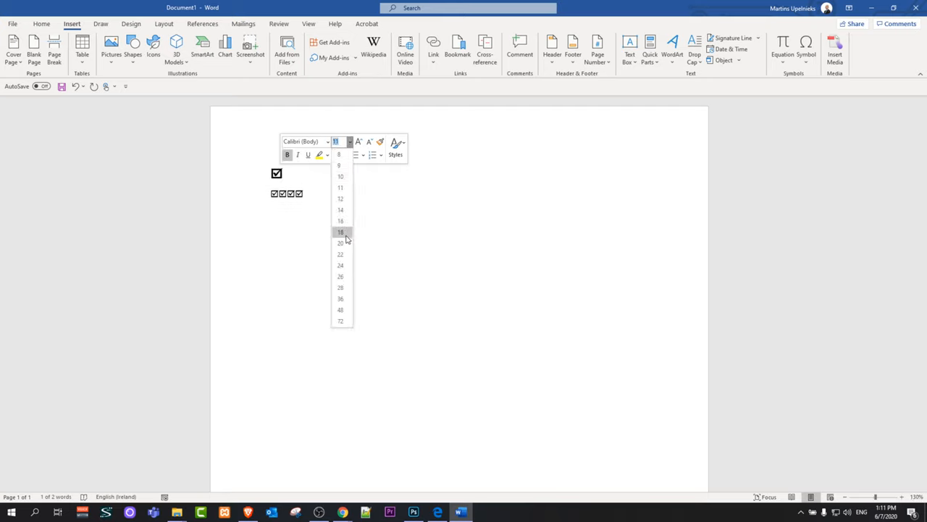
left_click(341, 299)
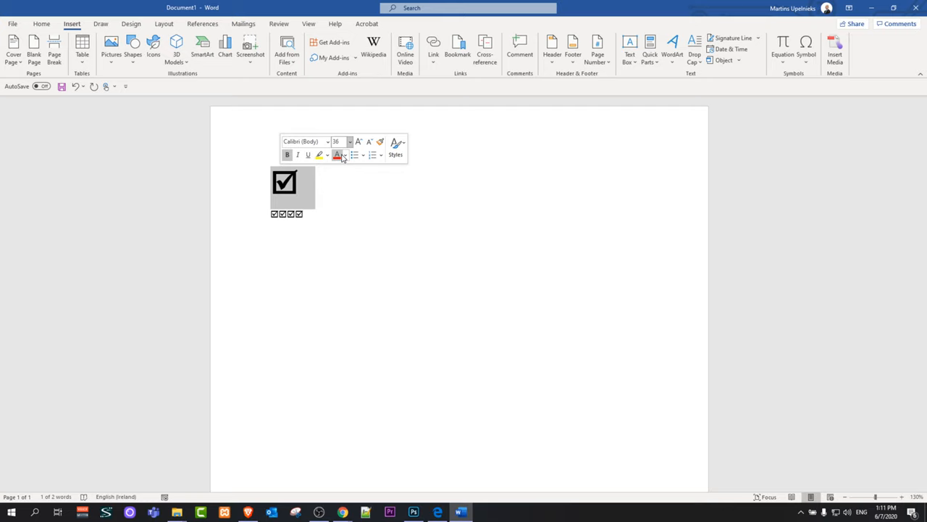
left_click(344, 155)
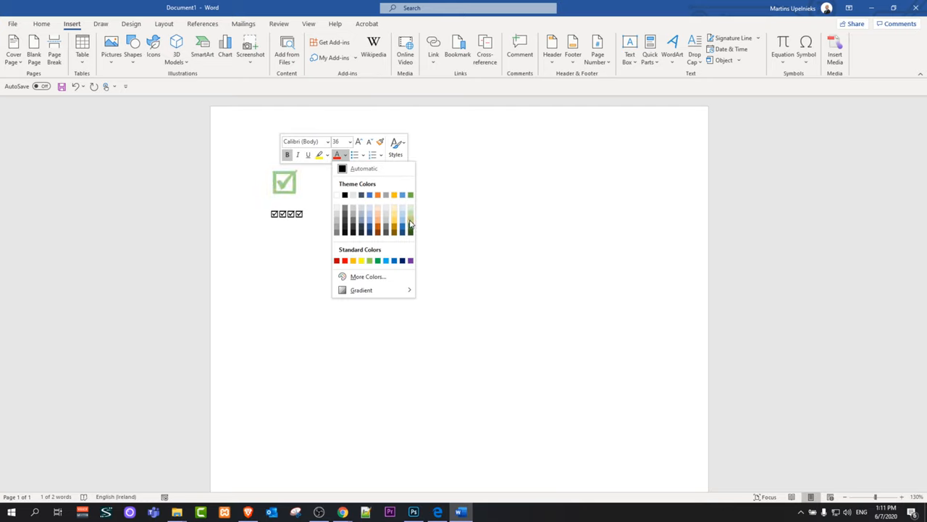
left_click(373, 203)
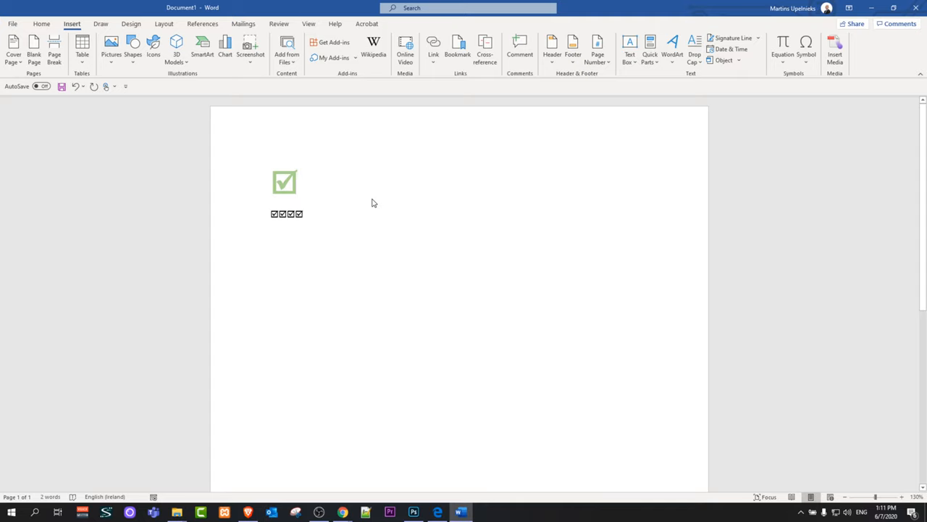
mouse_move(372, 200)
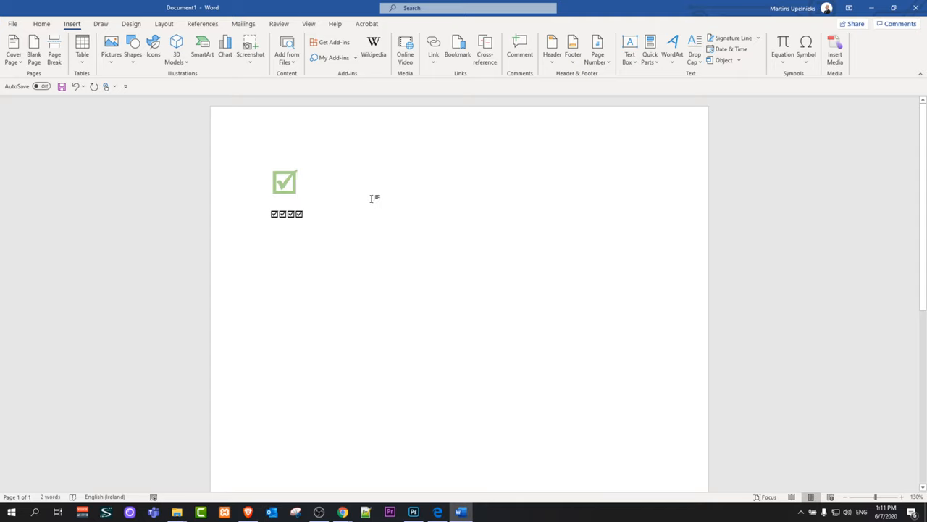
left_click(297, 181)
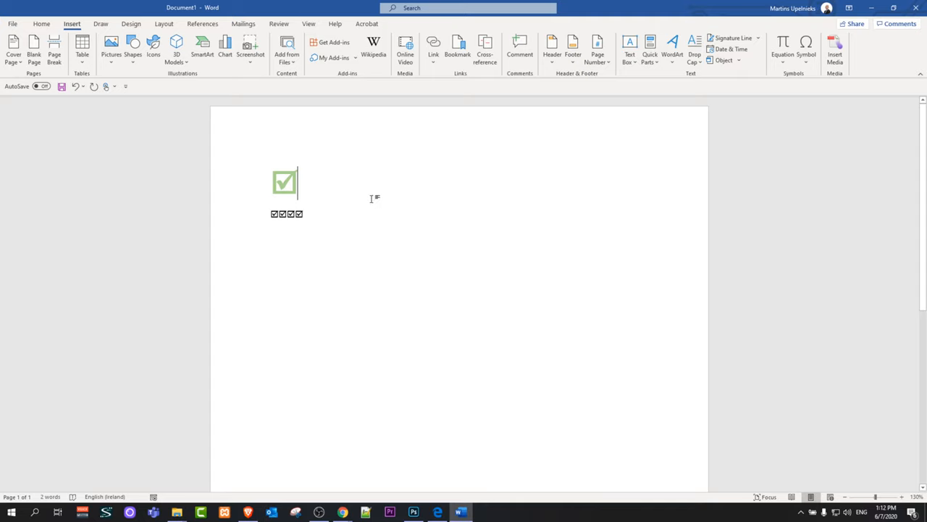